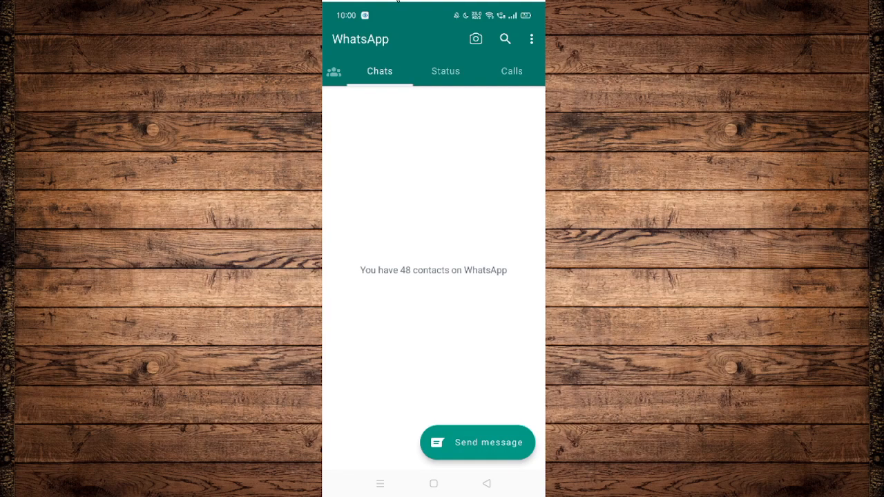
mouse_move(380, 10)
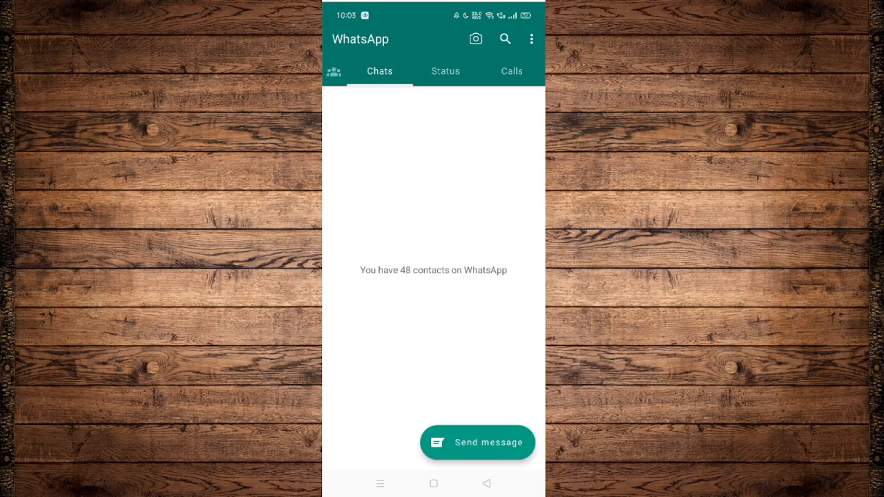
Open Settings, go to App management's App list, and scroll down to WhatsApp
left_click_drag(434, 14, 434, 207)
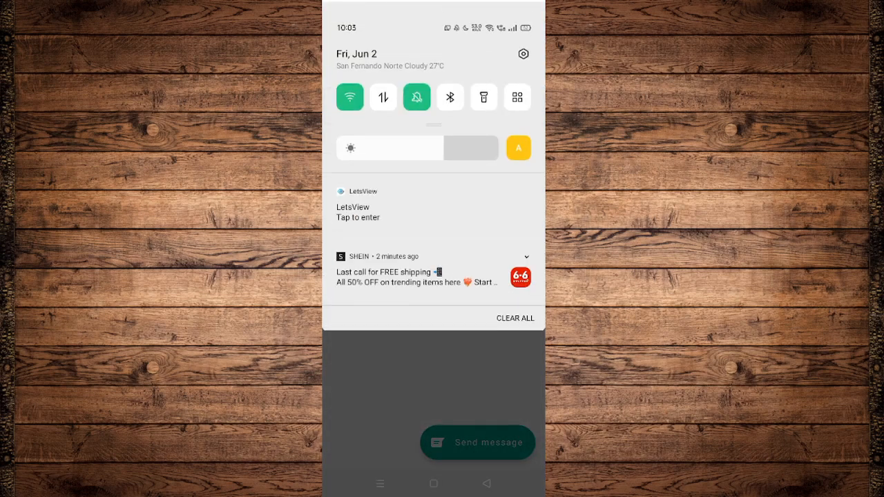
left_click(523, 54)
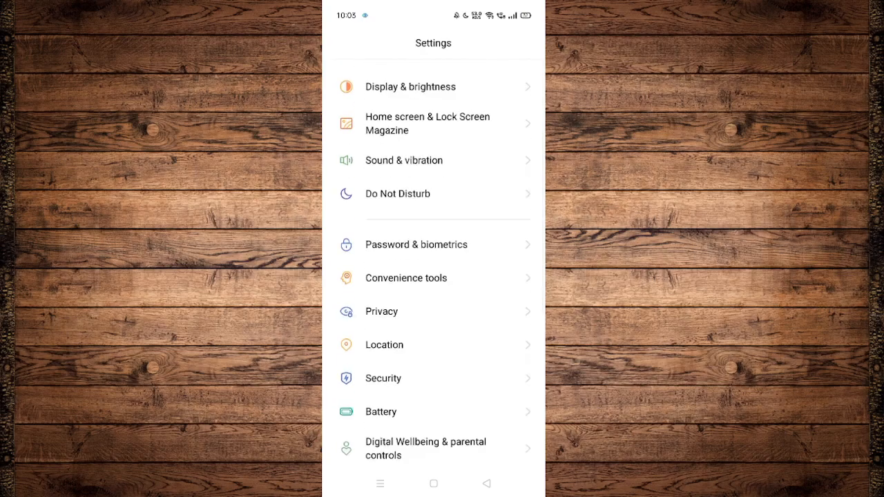
scroll("down", 3)
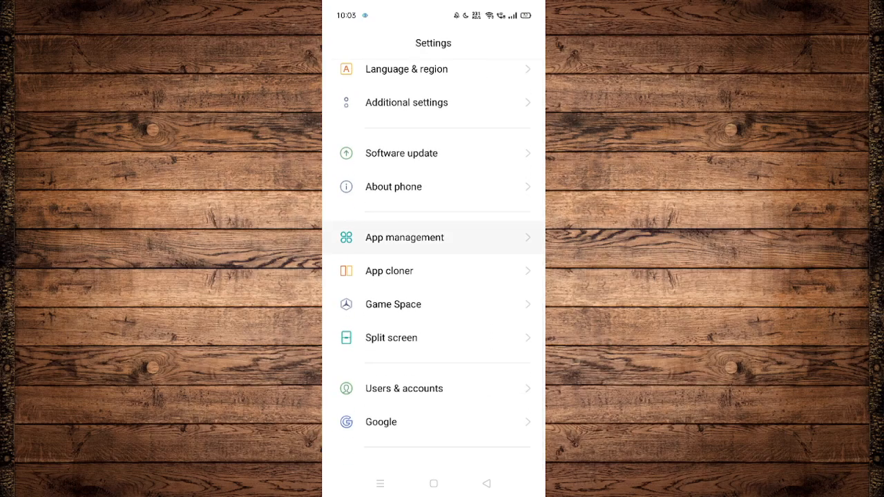
left_click(405, 237)
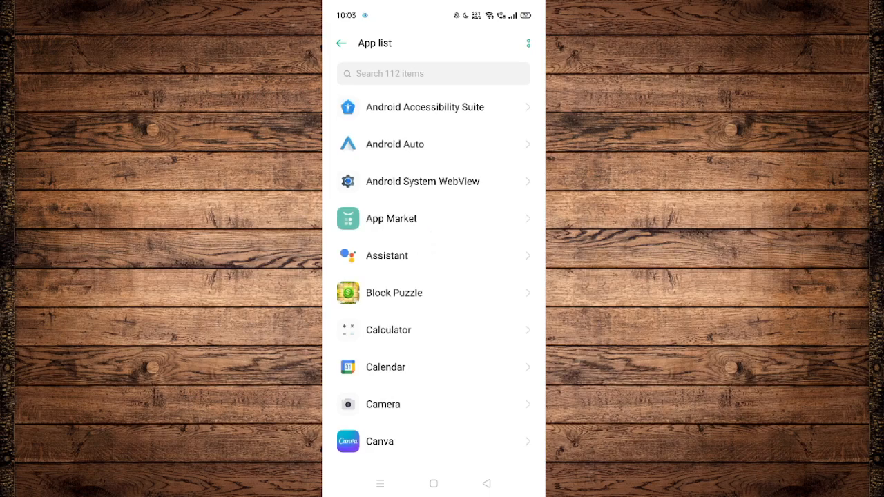
scroll("down", 3)
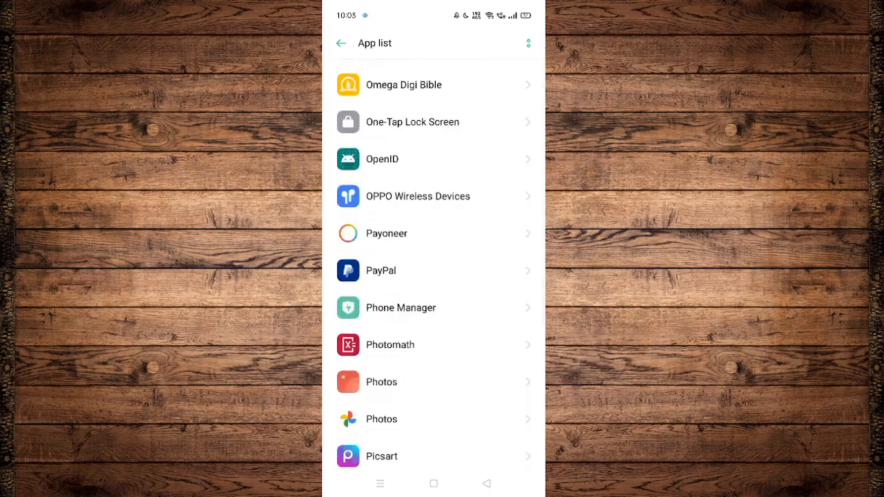
scroll("down", 3)
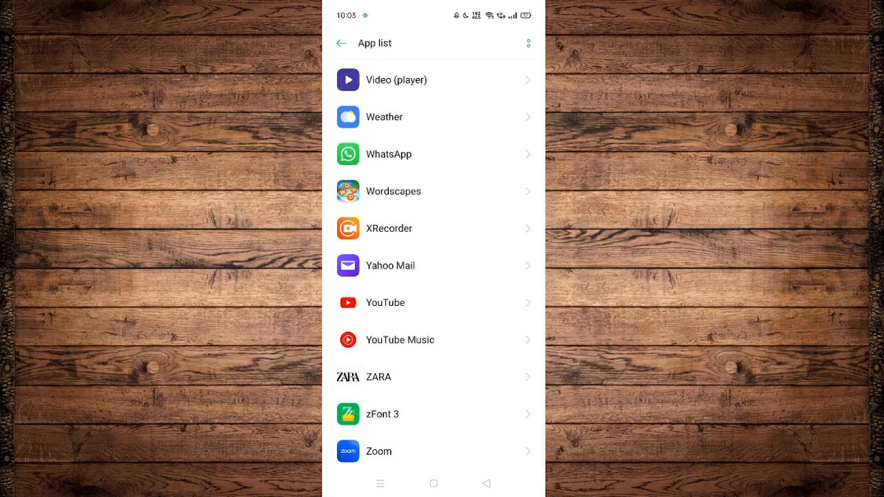
Open WhatsApp's App info and its Storage usage page (130 MB total, 2.12 MB cache)
left_click(388, 154)
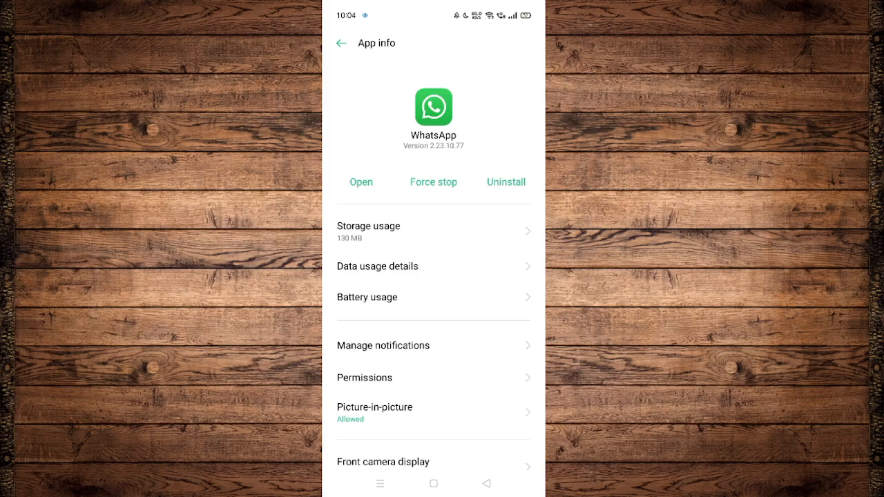
left_click(369, 226)
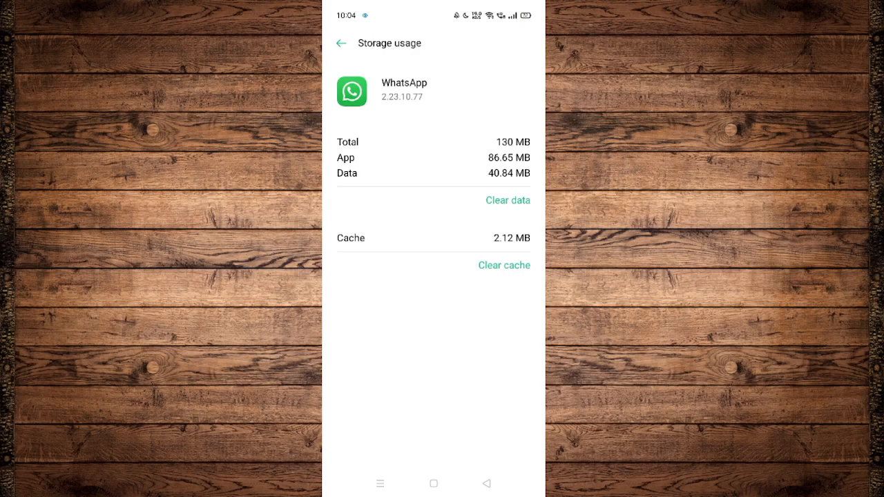